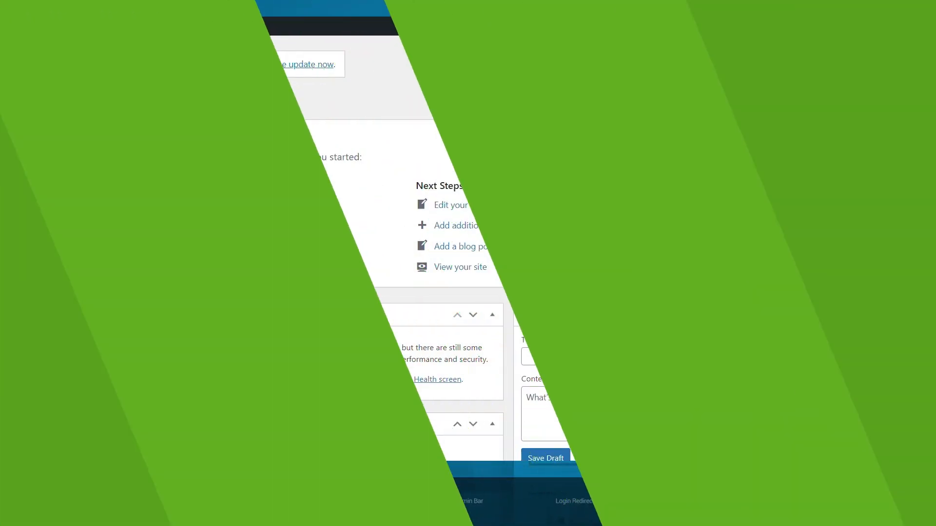
pyautogui.moveTo(86, 387)
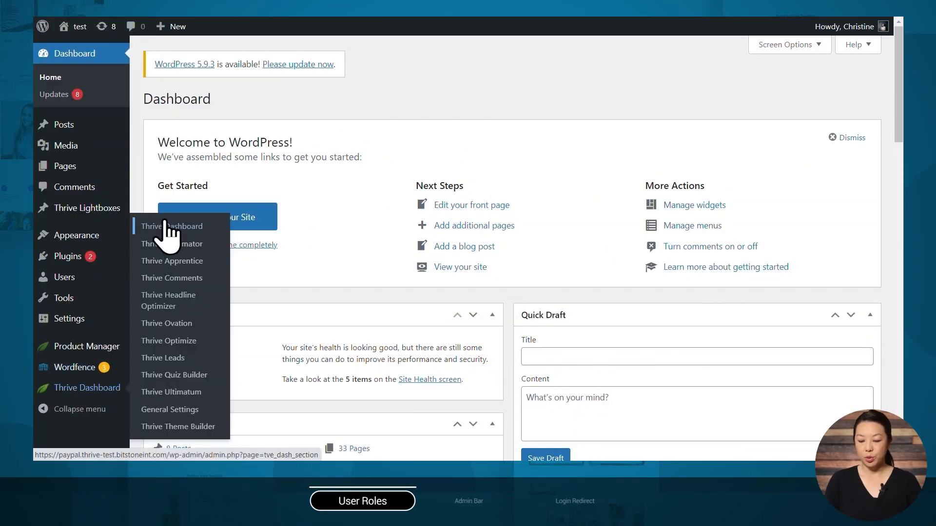
# Go to the Thrive Dashboard overview and launch Manage Access on the User Access Manager card
pyautogui.click(173, 226)
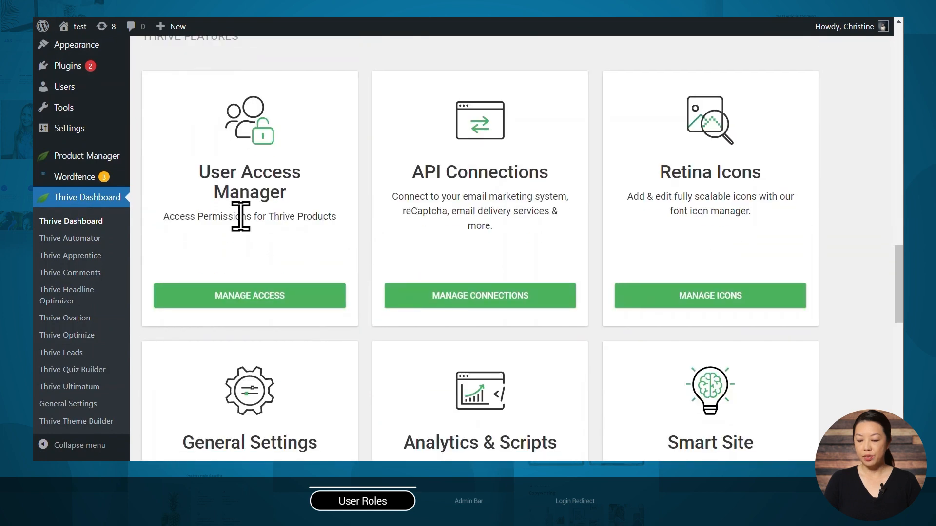
pyautogui.click(250, 295)
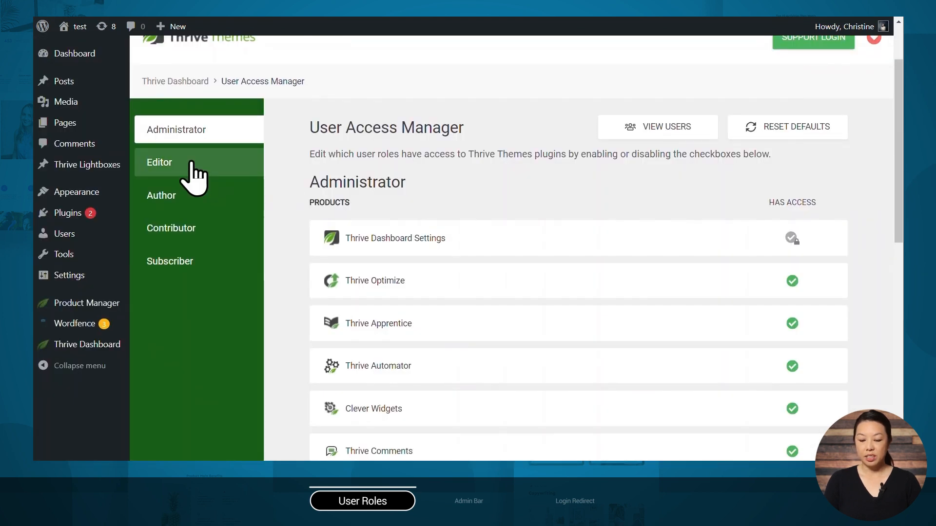
# Review the Author role's product list, where access is denied to every Thrive product
pyautogui.click(162, 195)
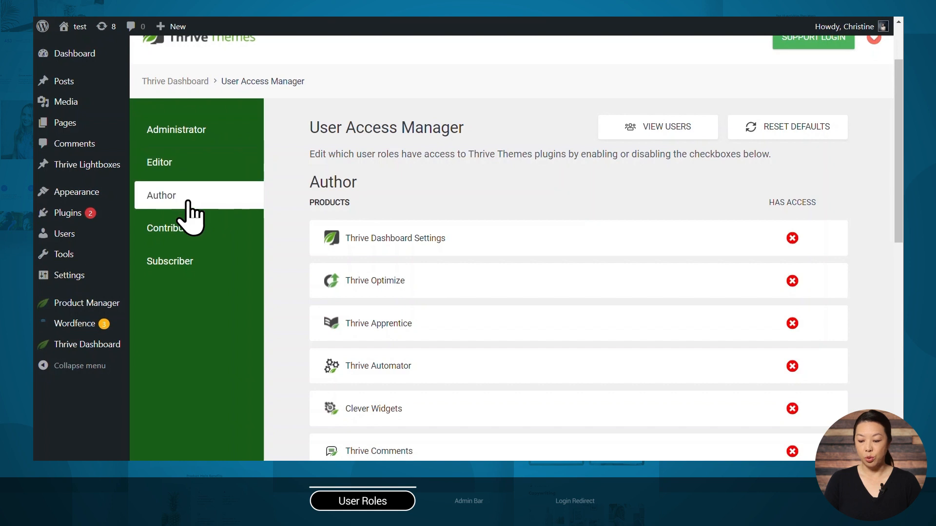
pyautogui.scroll(-3)
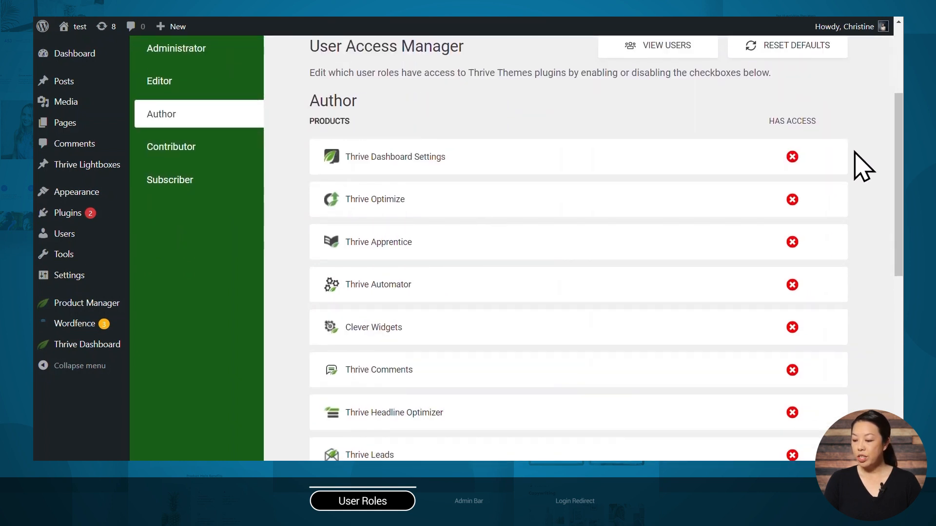
pyautogui.scroll(-3)
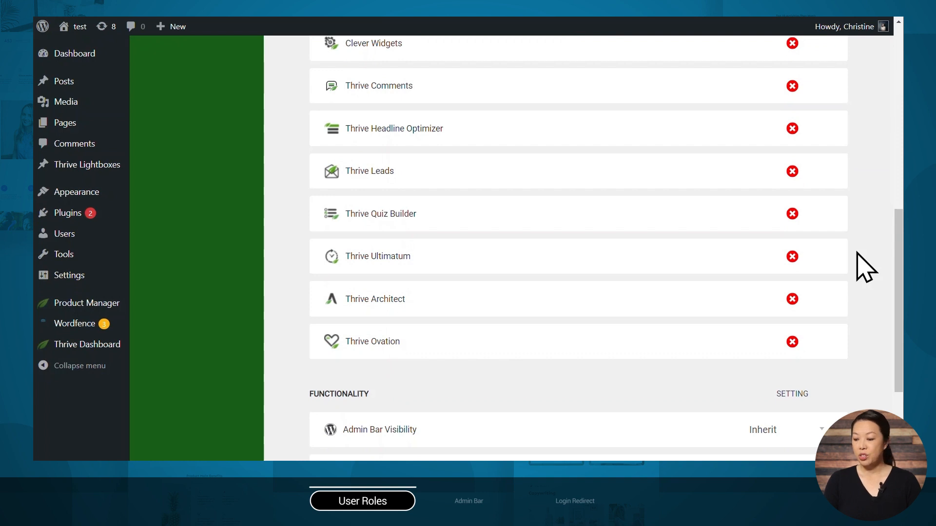
pyautogui.click(162, 154)
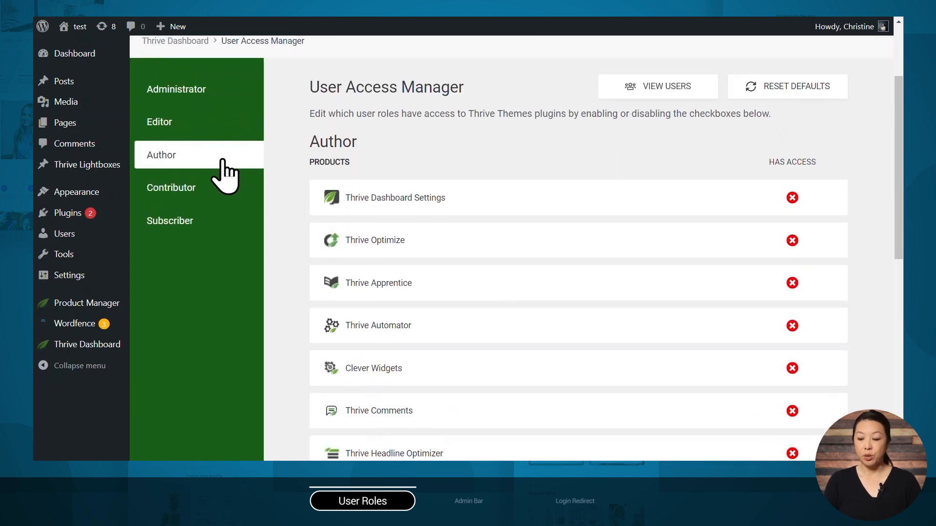
pyautogui.scroll(-3)
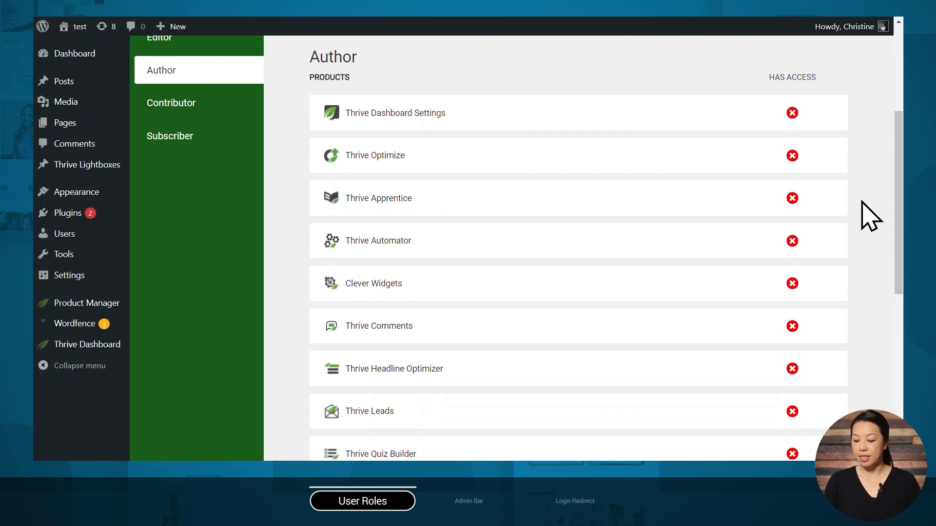
pyautogui.scroll(-3)
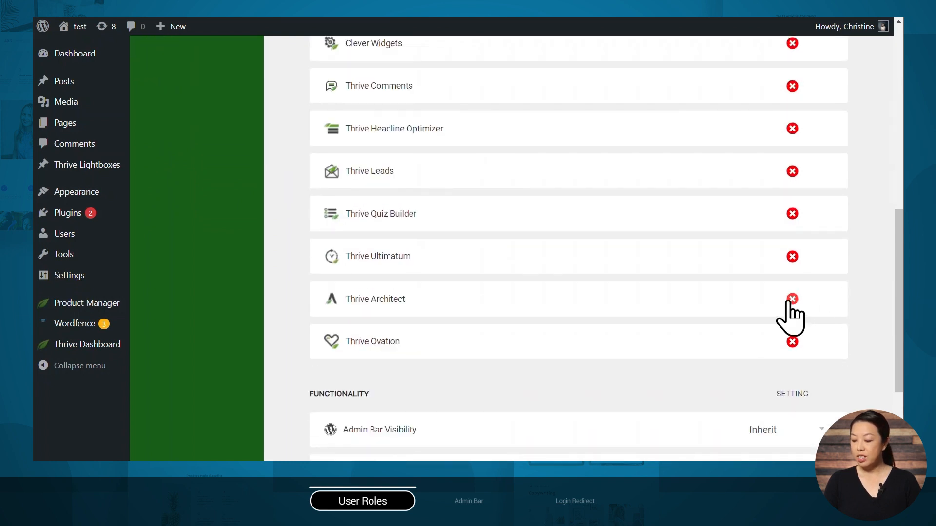
pyautogui.click(792, 299)
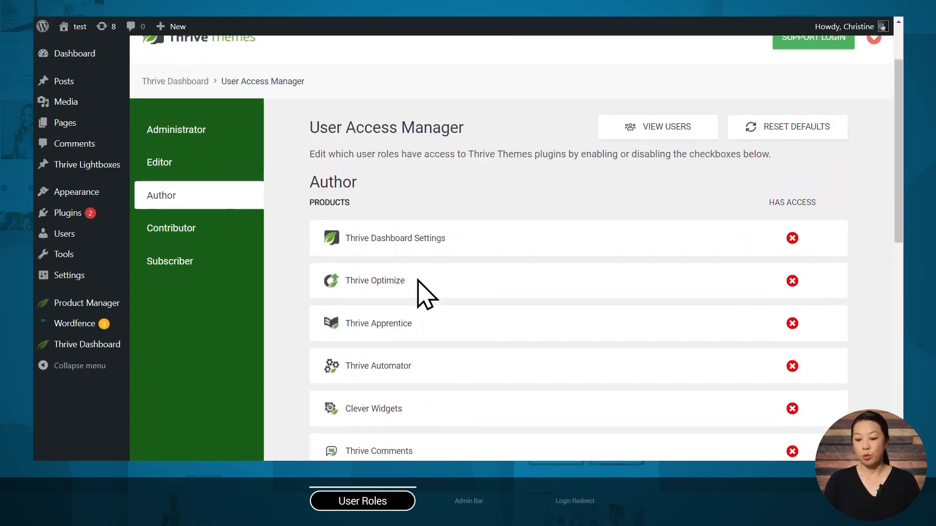
# Review the Subscriber role down to Functionality, with all products locked and both settings on Inherit
pyautogui.click(170, 261)
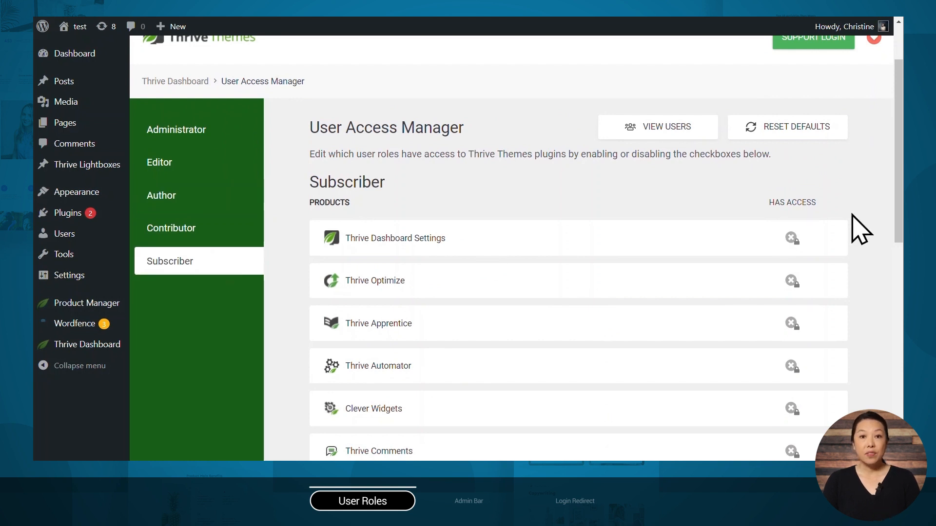
pyautogui.scroll(-3)
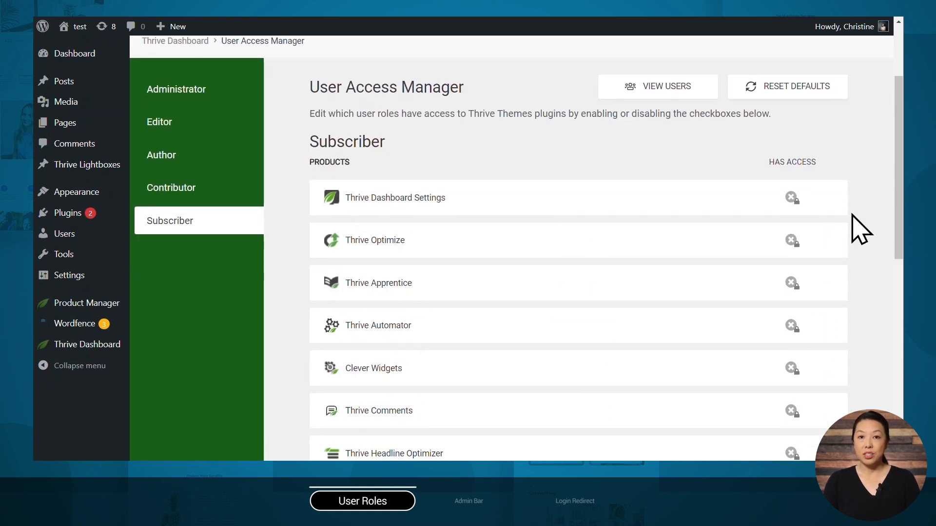
pyautogui.scroll(-3)
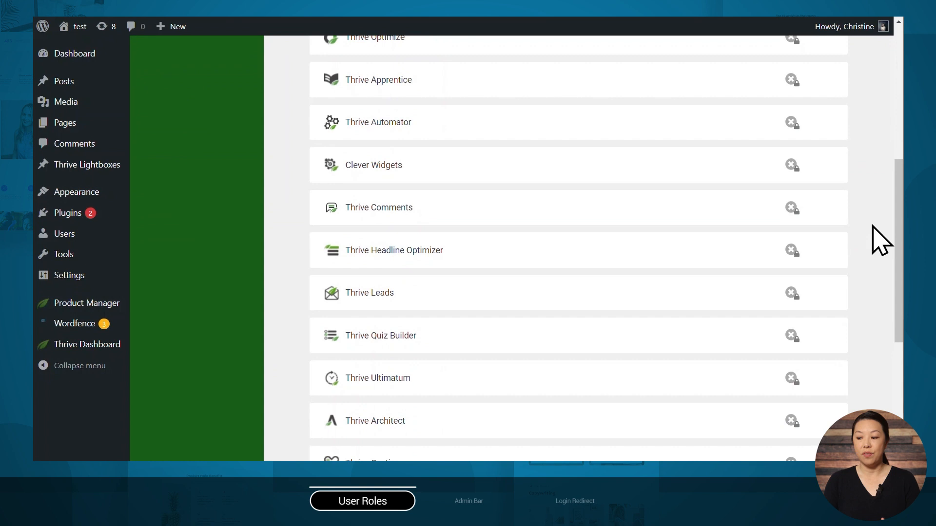
pyautogui.scroll(-3)
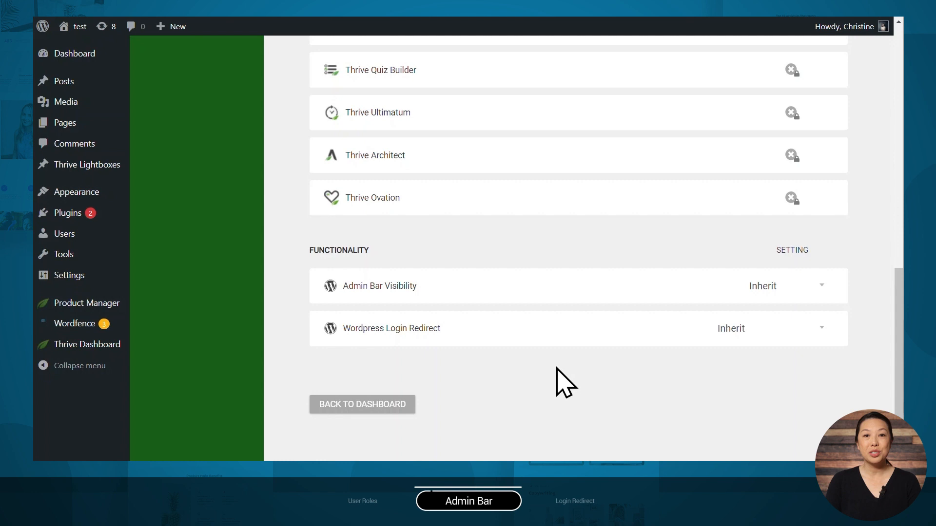
pyautogui.moveTo(384, 309)
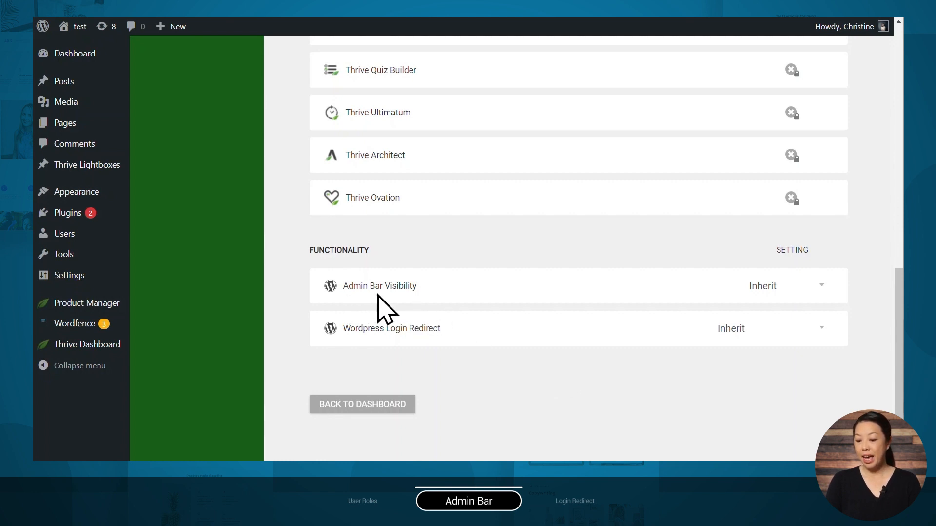
pyautogui.moveTo(441, 360)
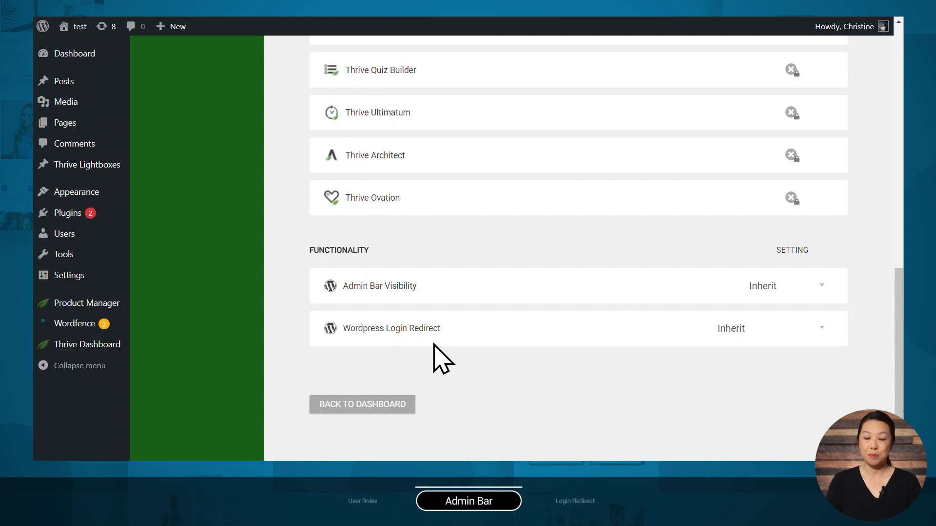
pyautogui.moveTo(373, 313)
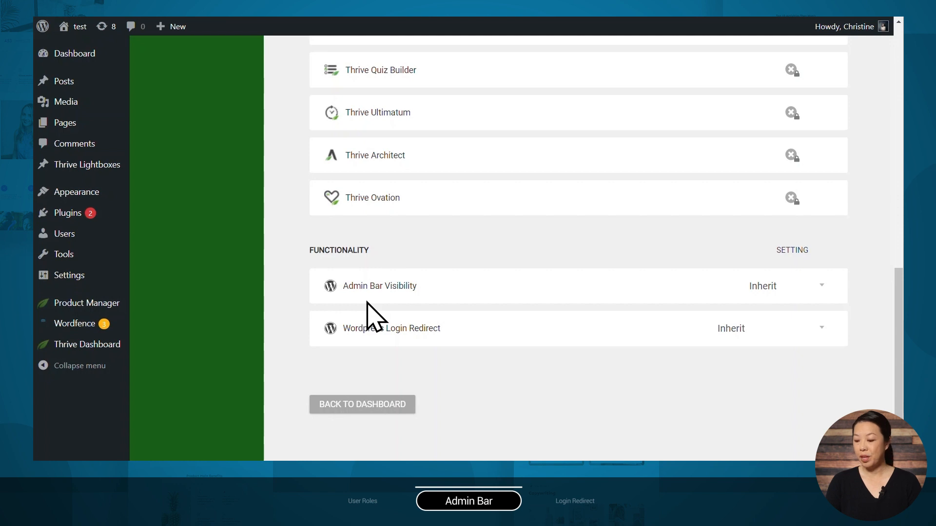
# Expand the Subscriber role's Admin Bar Visibility choices: Inherit, Hidden, Displayed
pyautogui.click(786, 285)
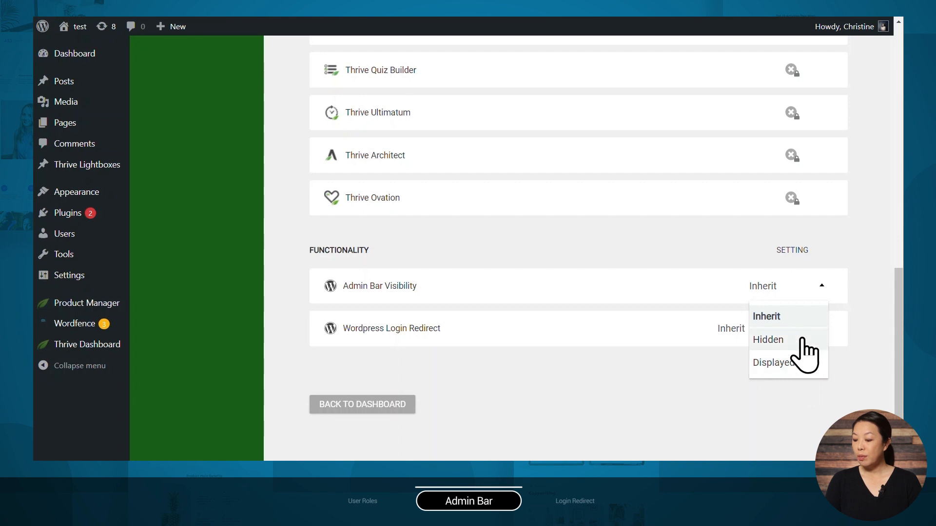
# Set the Subscriber role's Admin Bar Visibility to Hidden
pyautogui.click(768, 339)
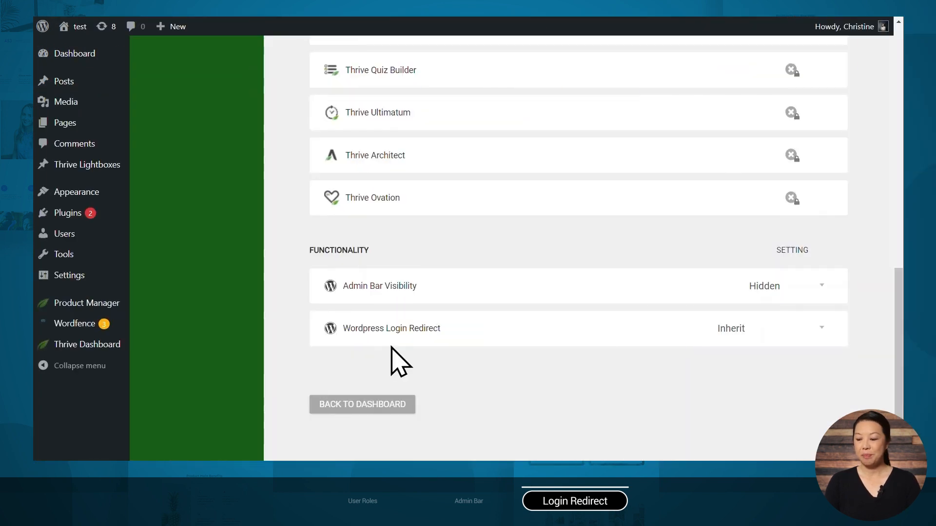
# Set the Subscriber role's WordPress Login Redirect to Apprentice Homepage
pyautogui.click(770, 328)
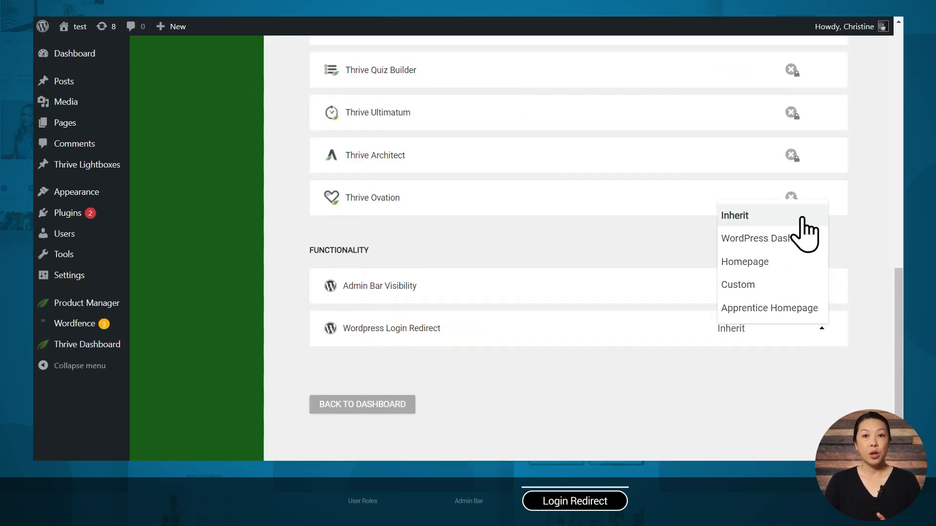
pyautogui.moveTo(770, 238)
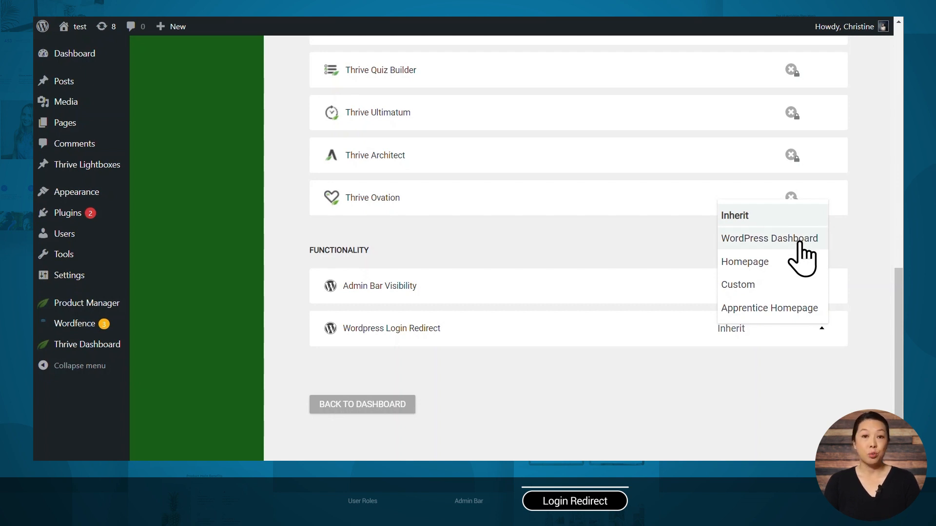
pyautogui.moveTo(803, 277)
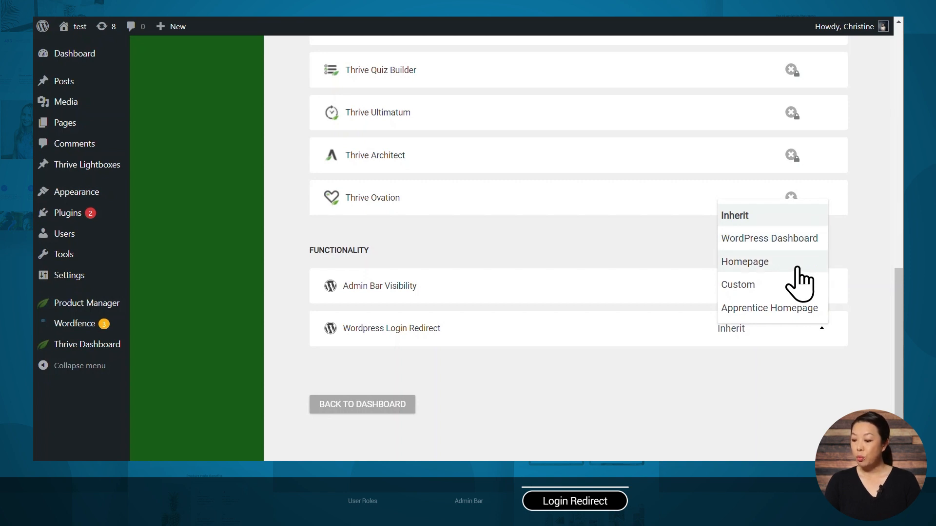
pyautogui.moveTo(787, 298)
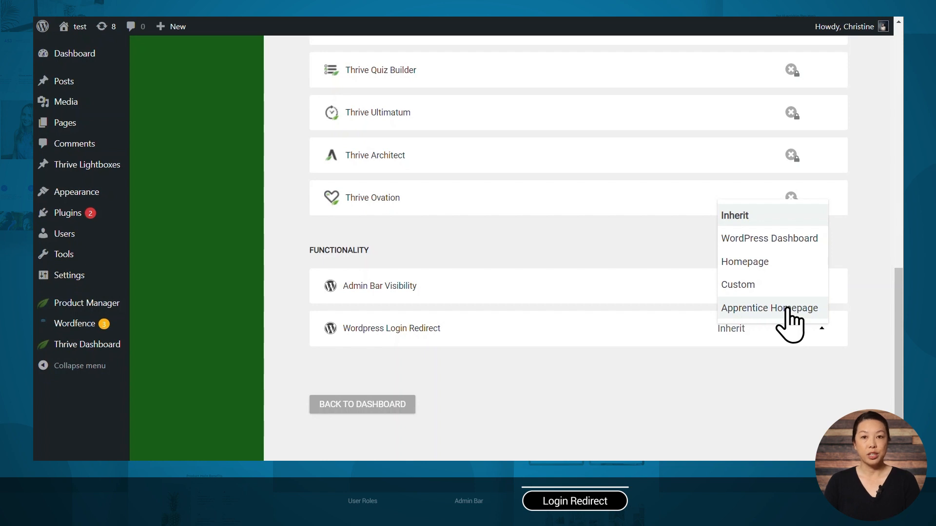
pyautogui.click(769, 308)
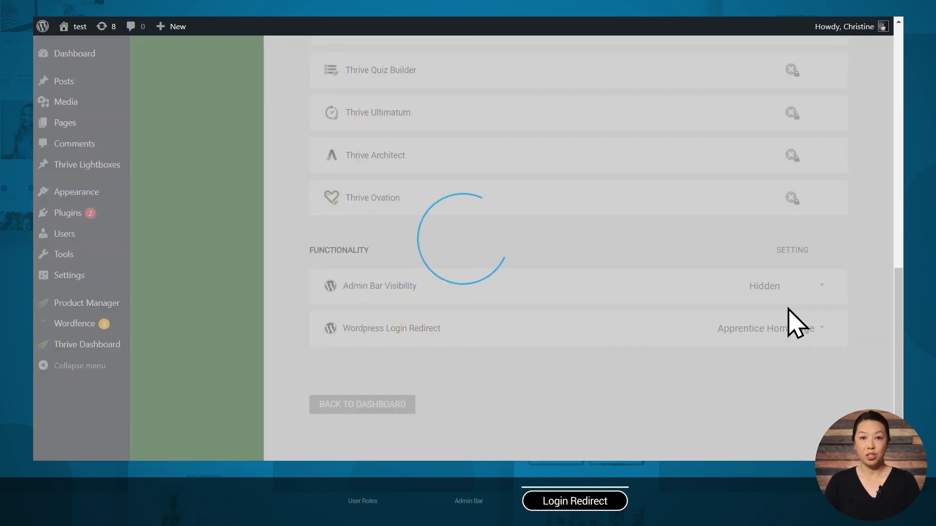